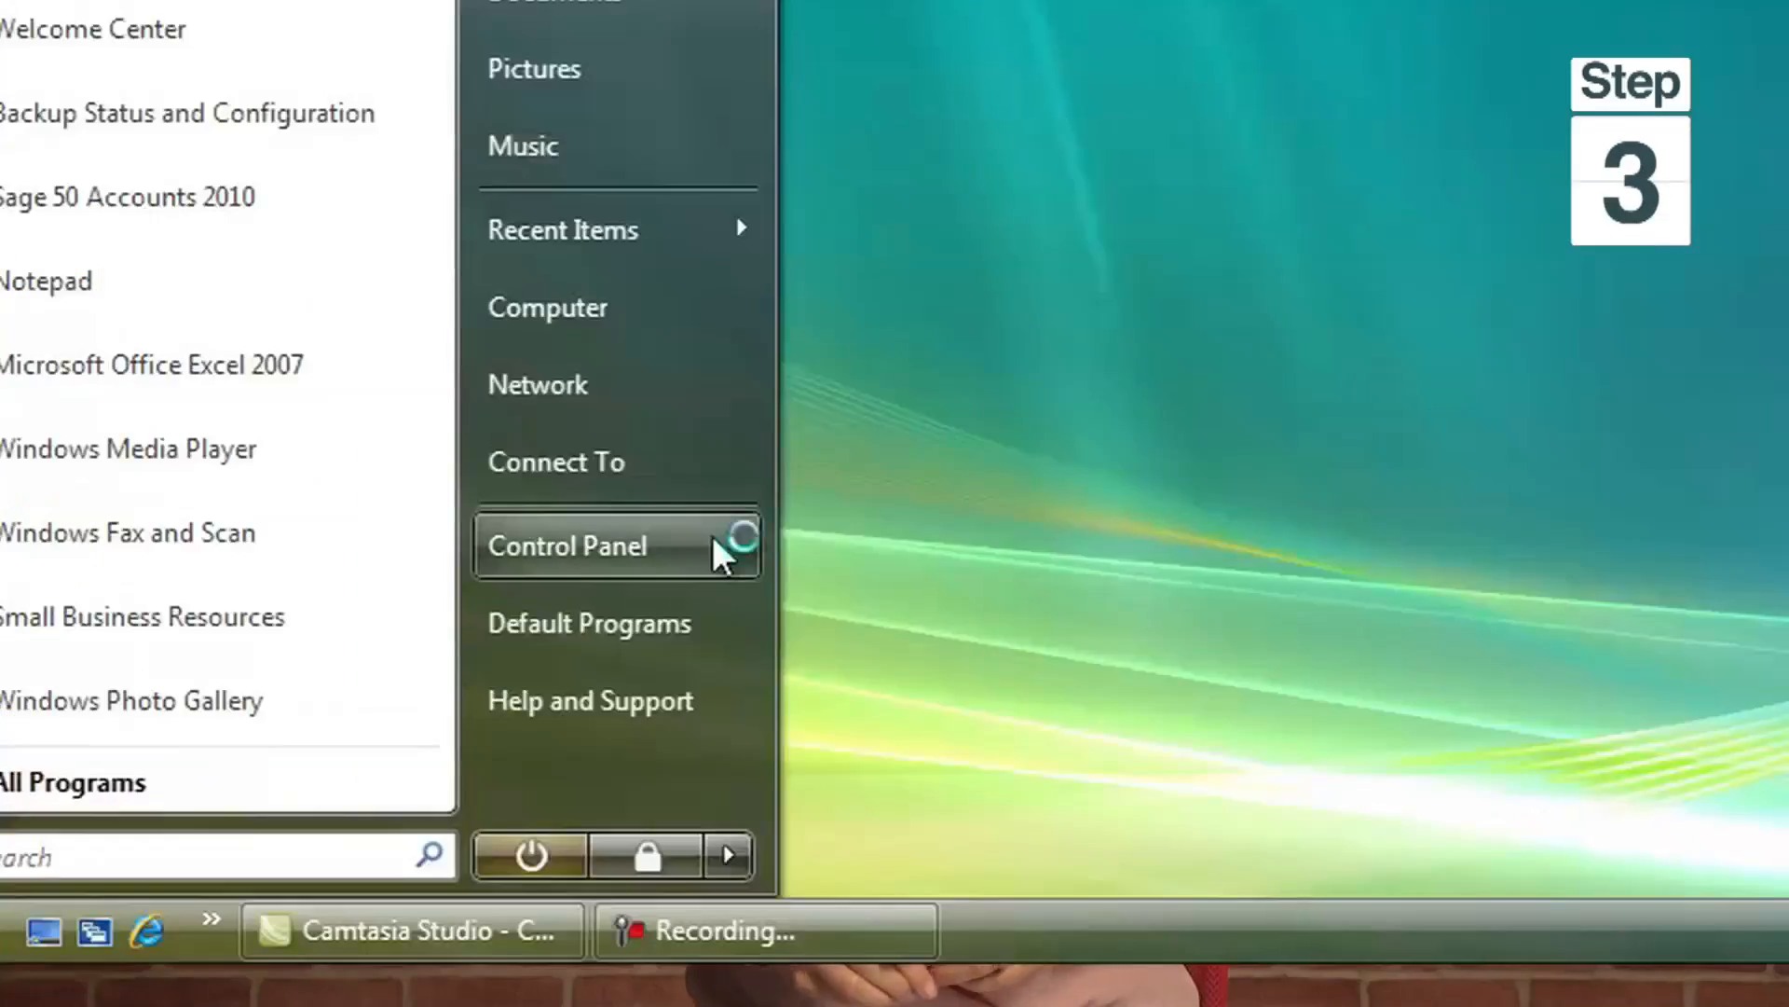
Open Control Panel from the Start menu on the server
{"action": "left_click", "coordinate": [568, 545]}
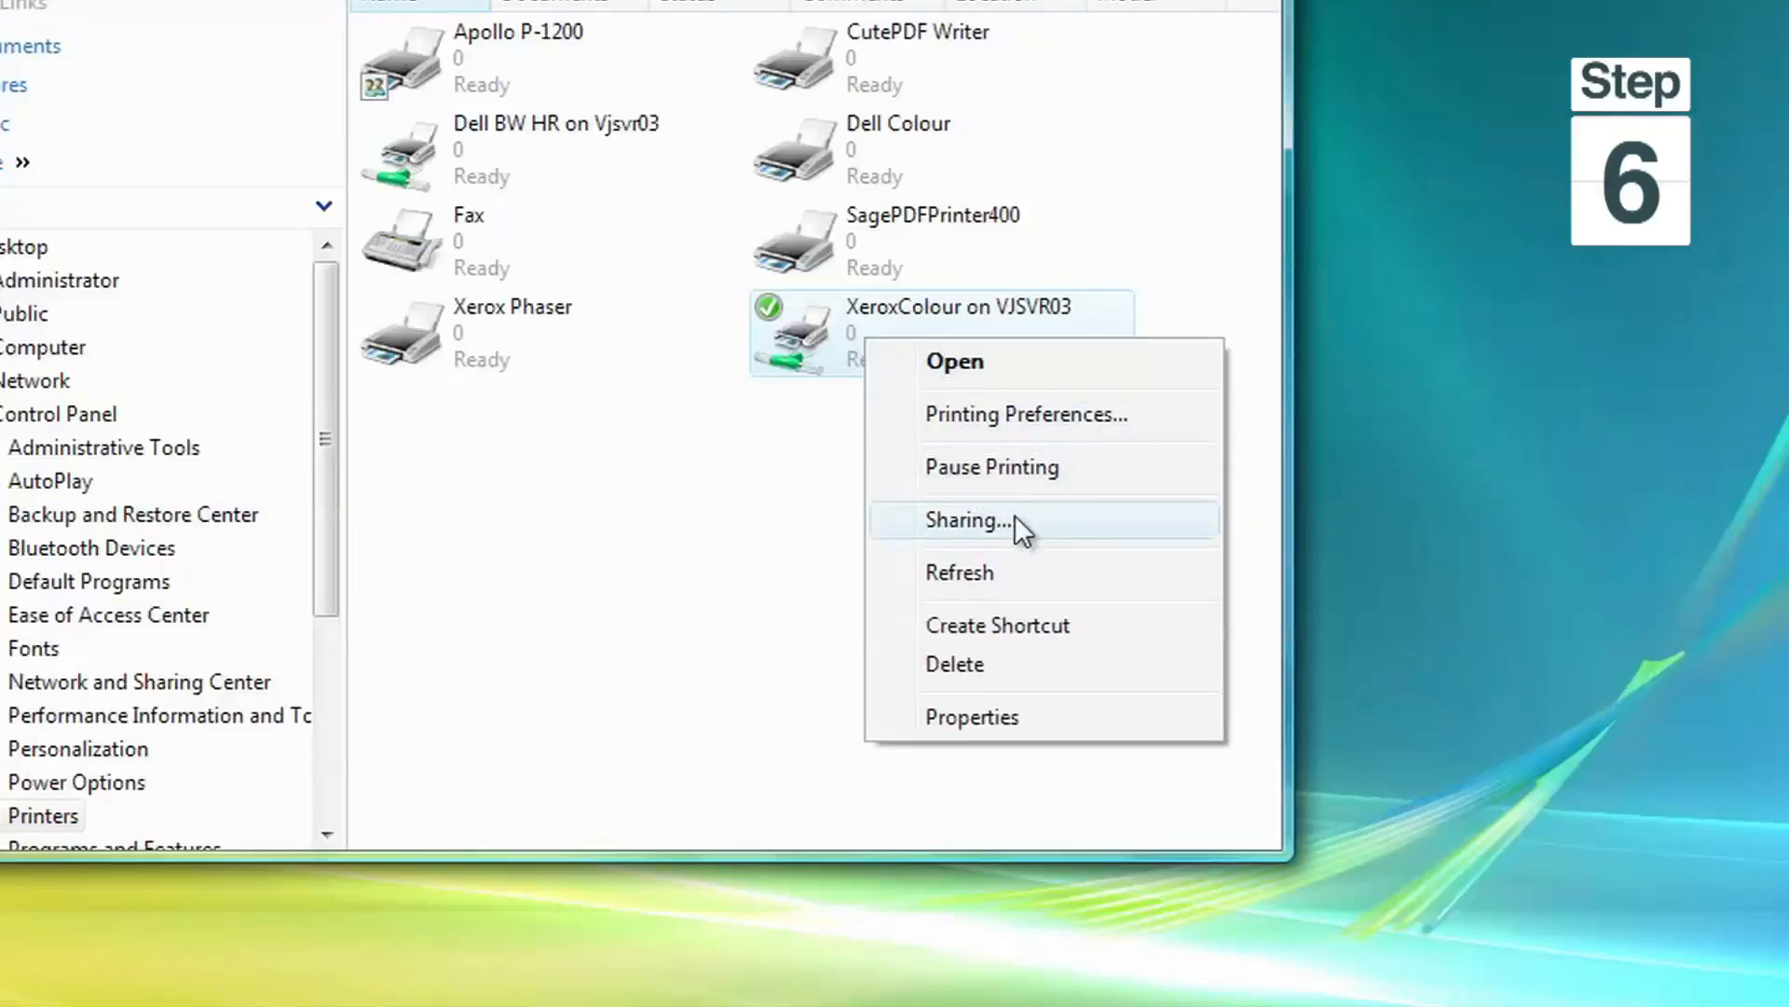
Open the Sharing settings for the XeroxColour on VJSVR03 printer
{"action": "left_click", "coordinate": [972, 519]}
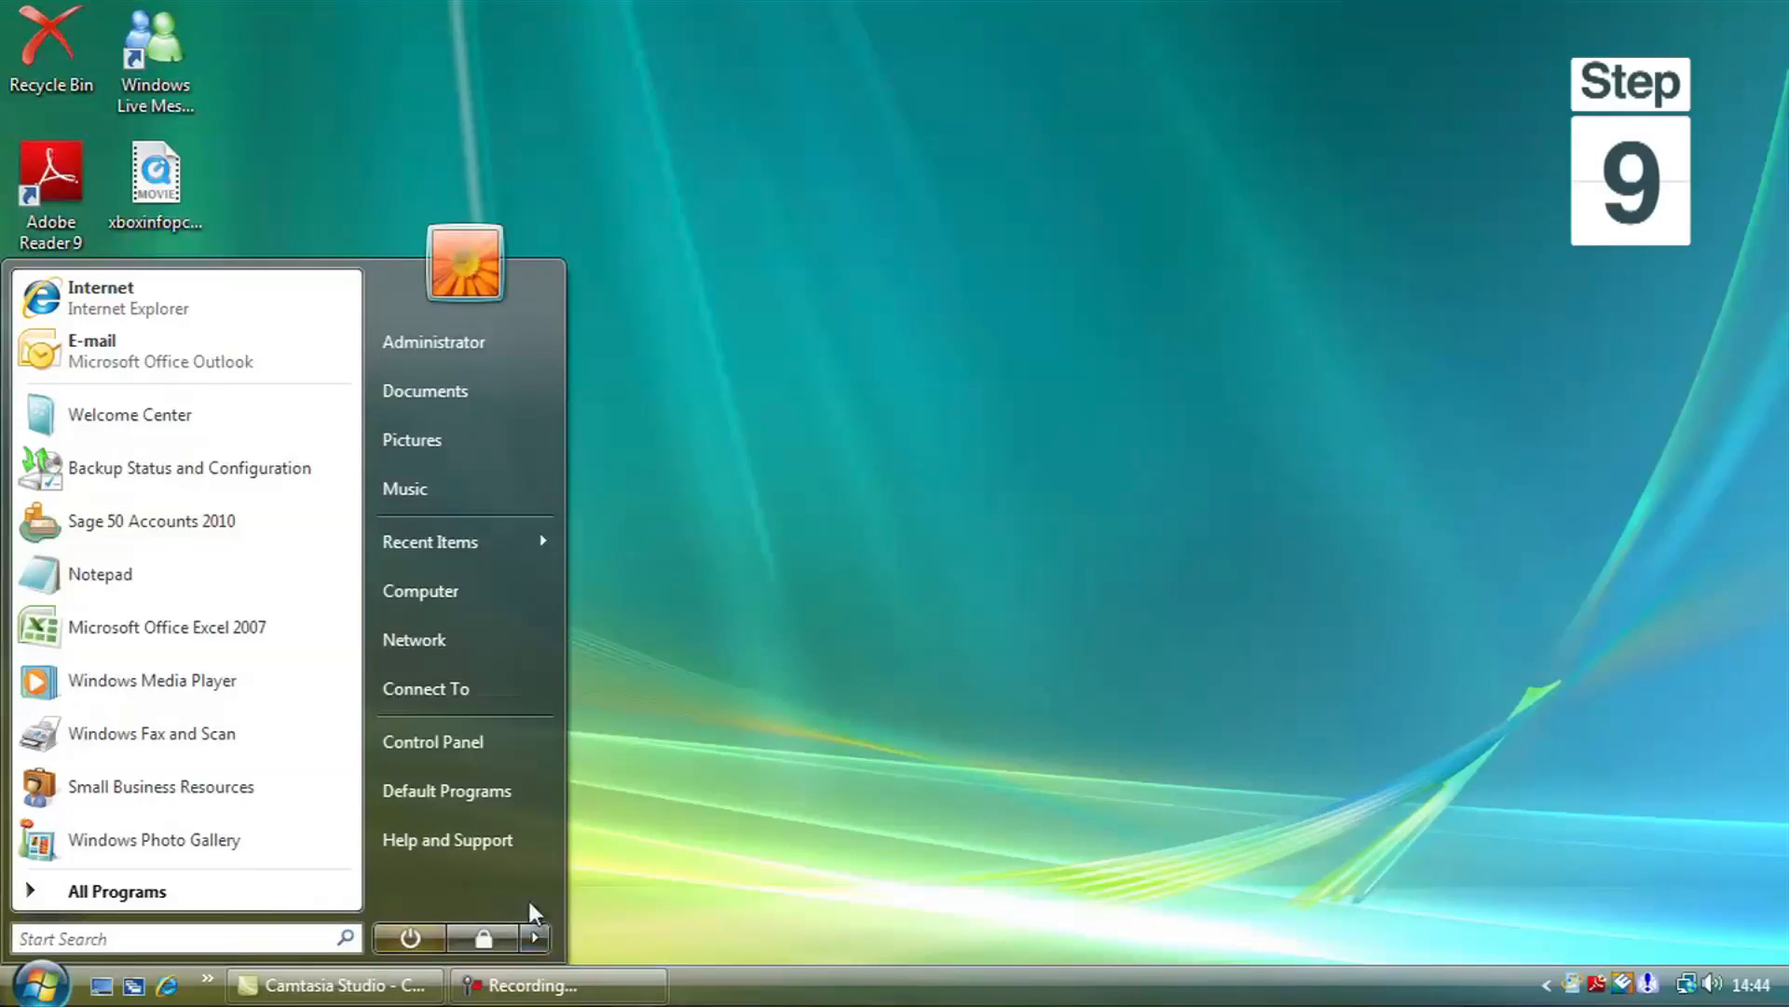
Open Control Panel on the laptop and go into the Printers folder
{"action": "left_click", "coordinate": [420, 590]}
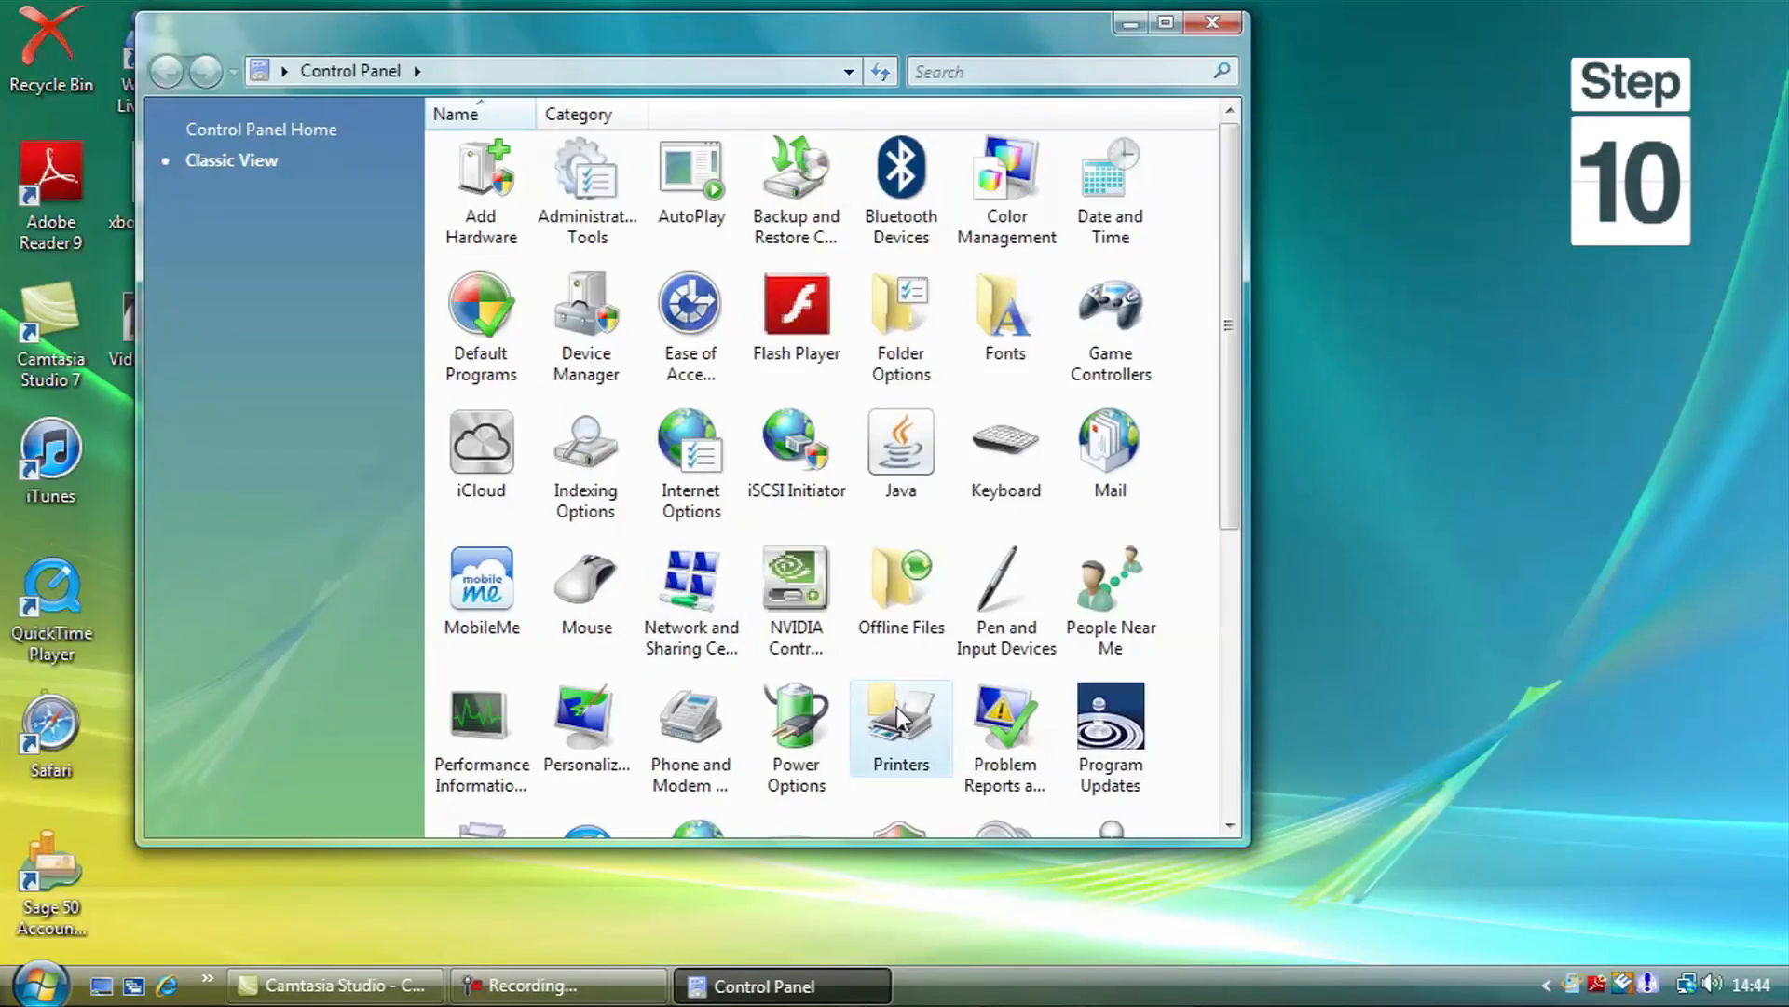
{"action": "double_click", "coordinate": [901, 718]}
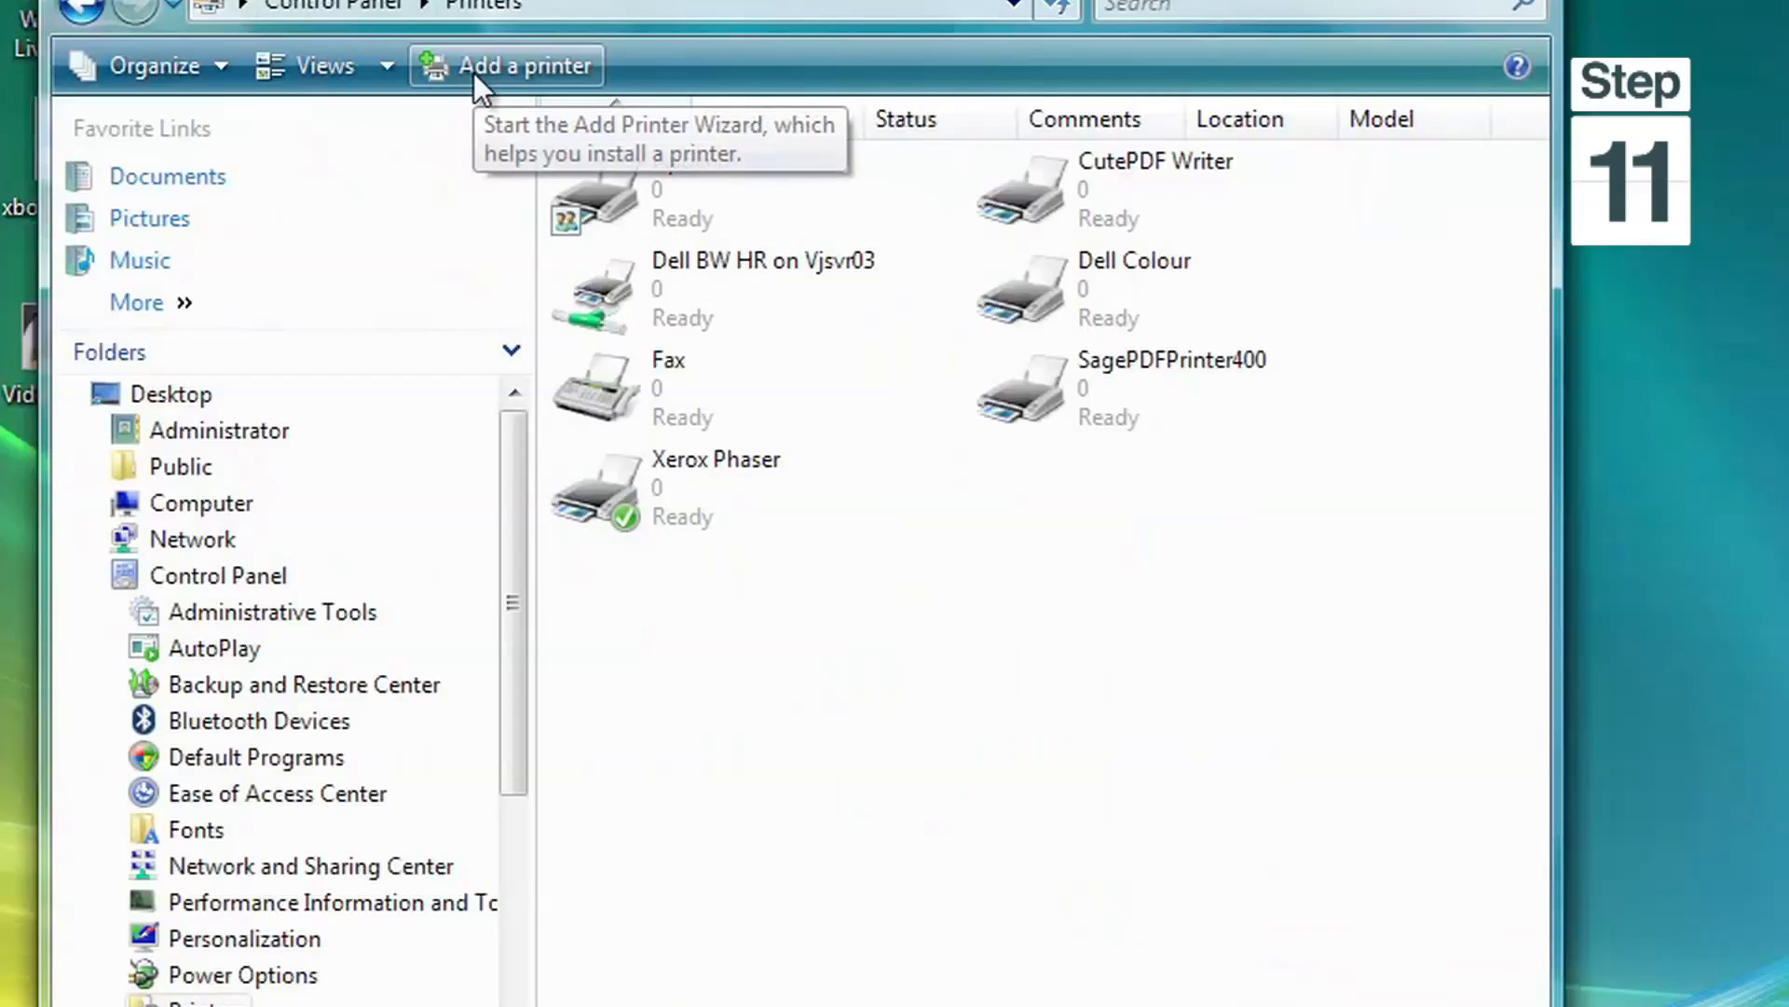
Launch the Add Printer wizard from the Printers toolbar
{"action": "left_click", "coordinate": [526, 65]}
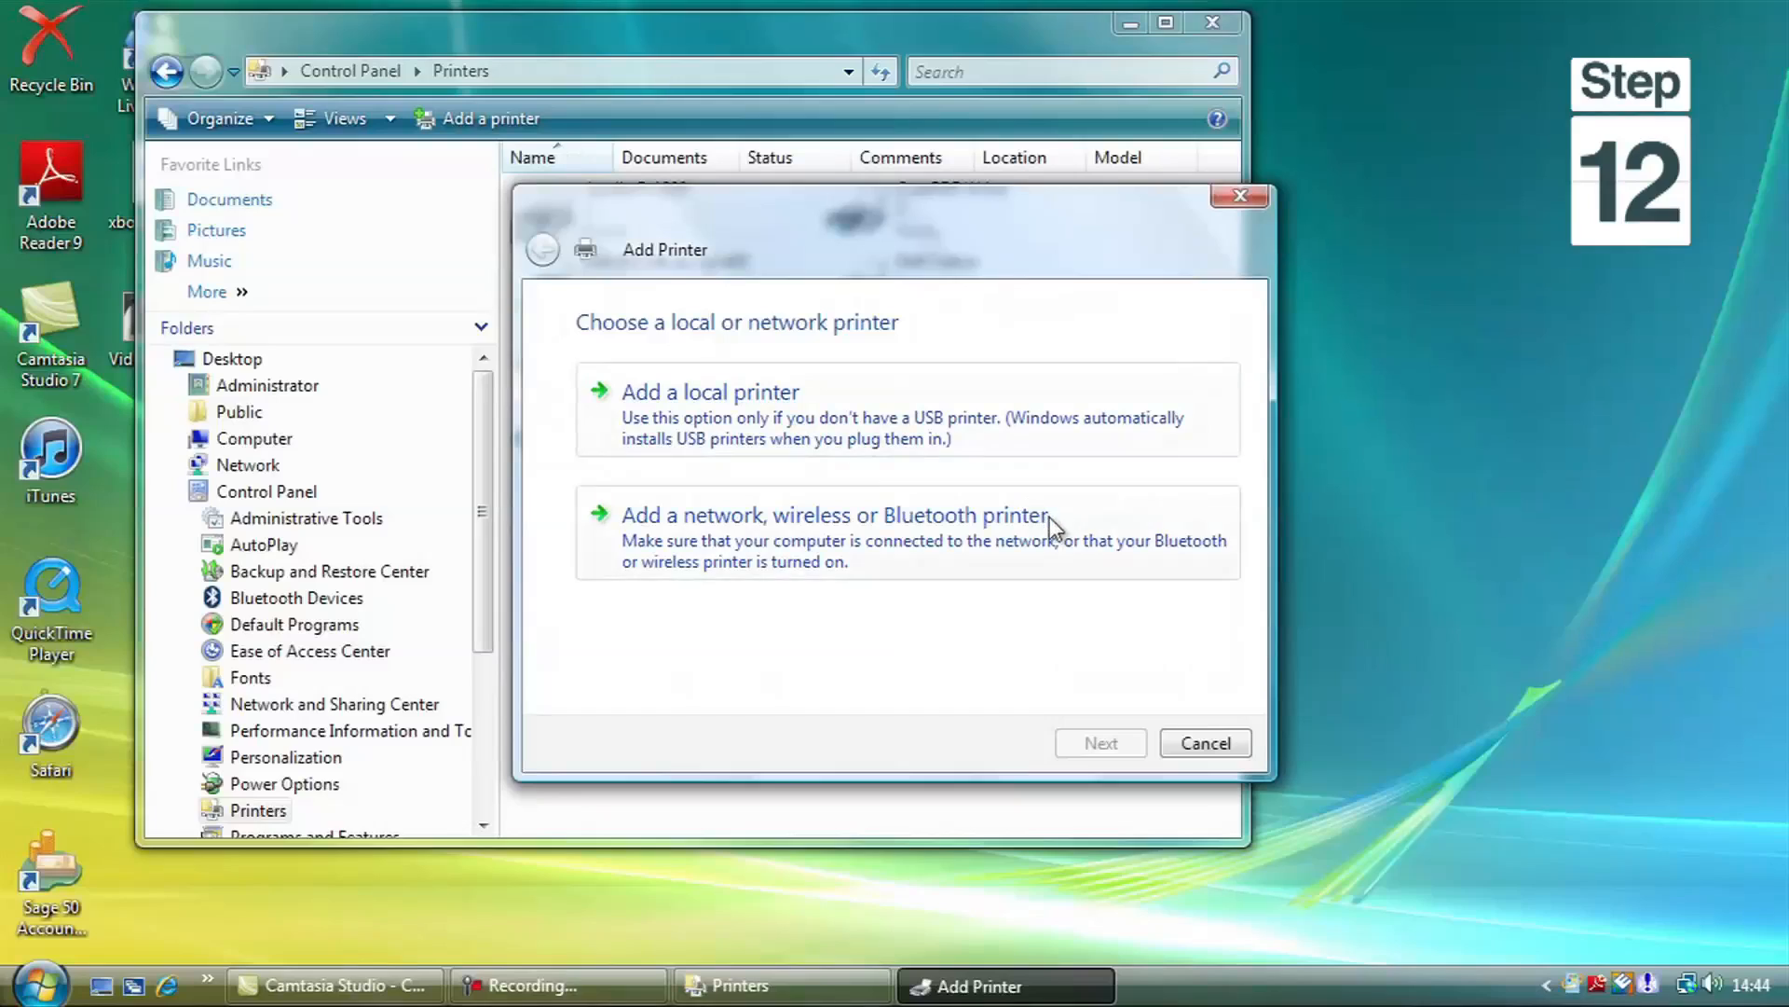
Add XeroxColour on VJSVR03 as a network printer and start connecting
{"action": "left_click", "coordinate": [833, 514]}
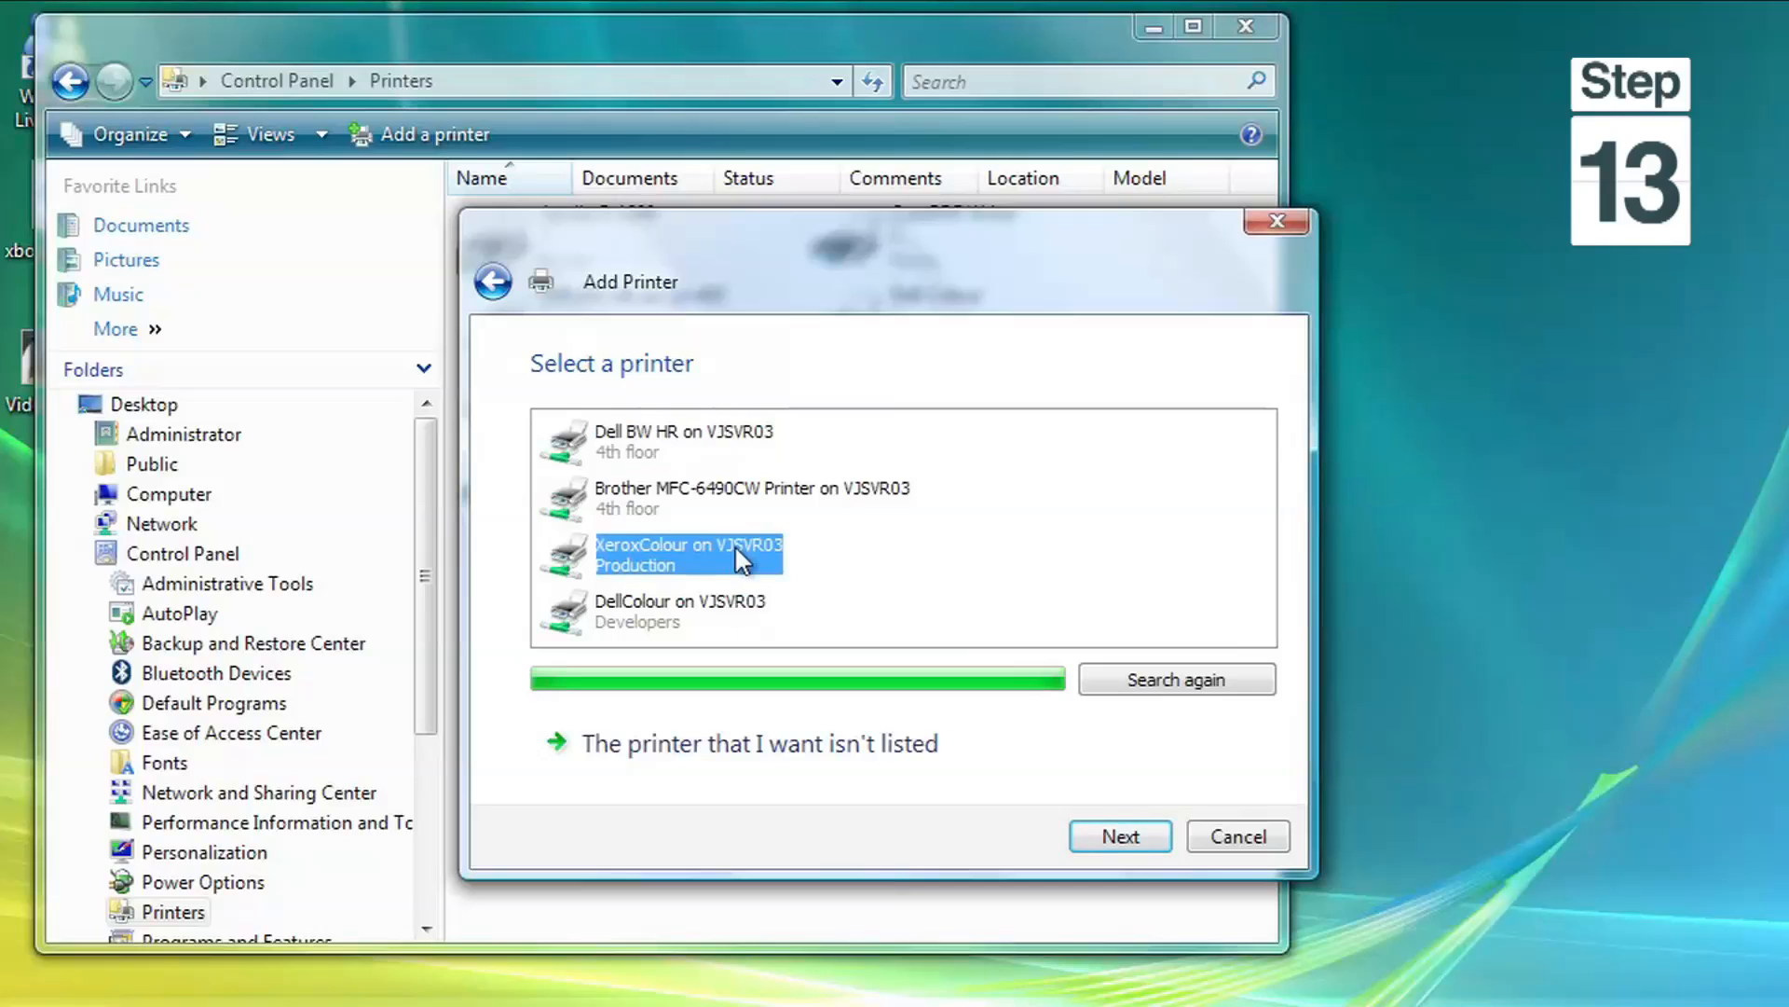
{"action": "left_click", "coordinate": [1119, 835]}
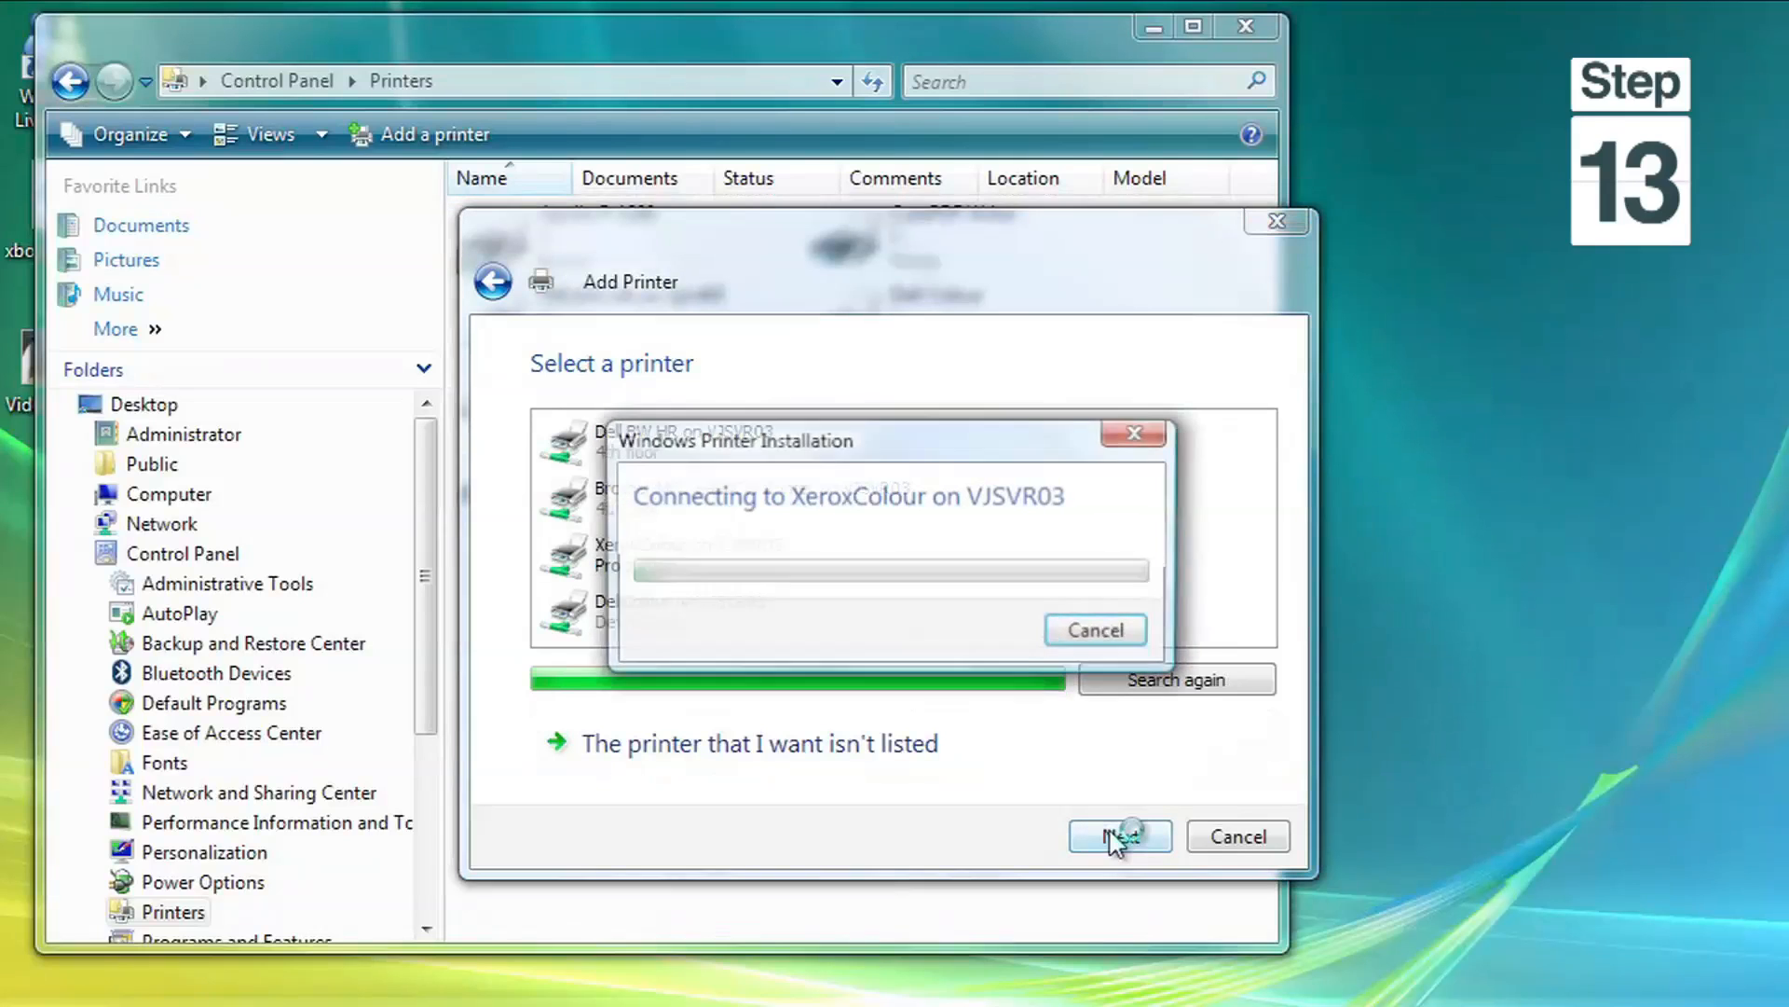